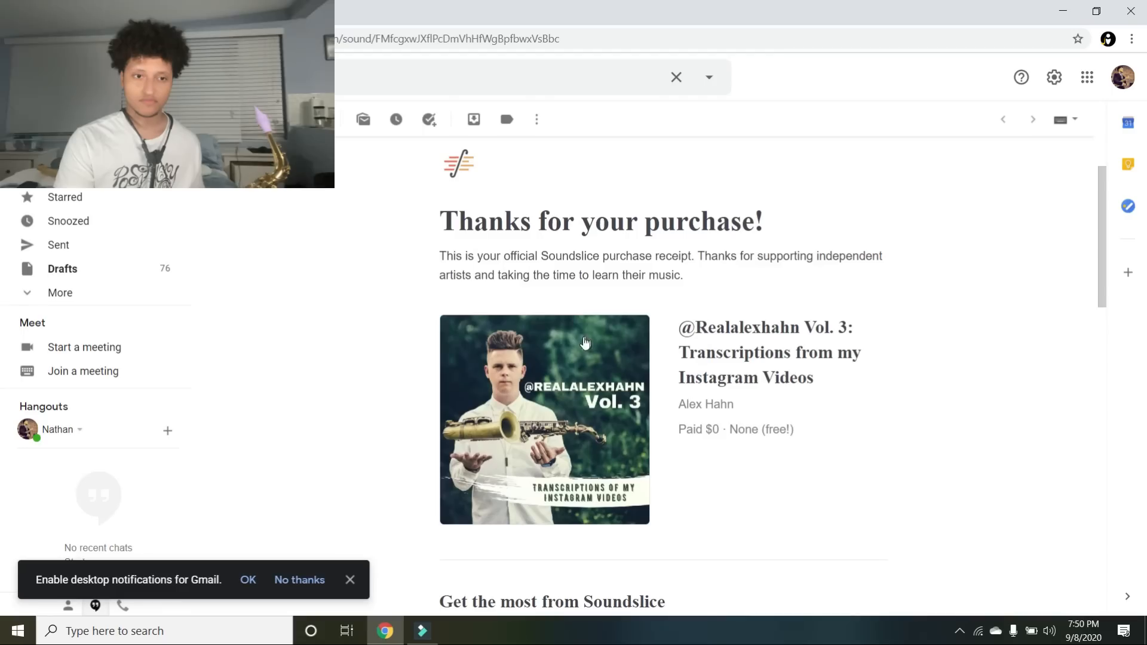
Open the Realalexhahn Vol. 3 course from the Soundslice receipt and scroll its lessons.
left_click(544, 420)
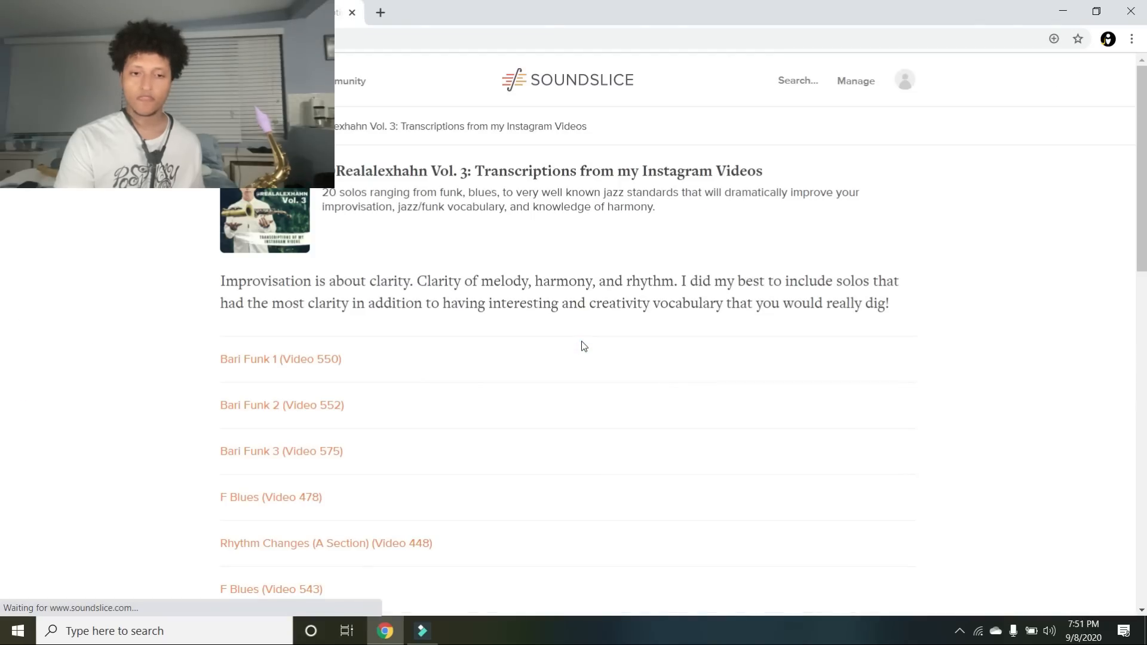
scroll("down", 3)
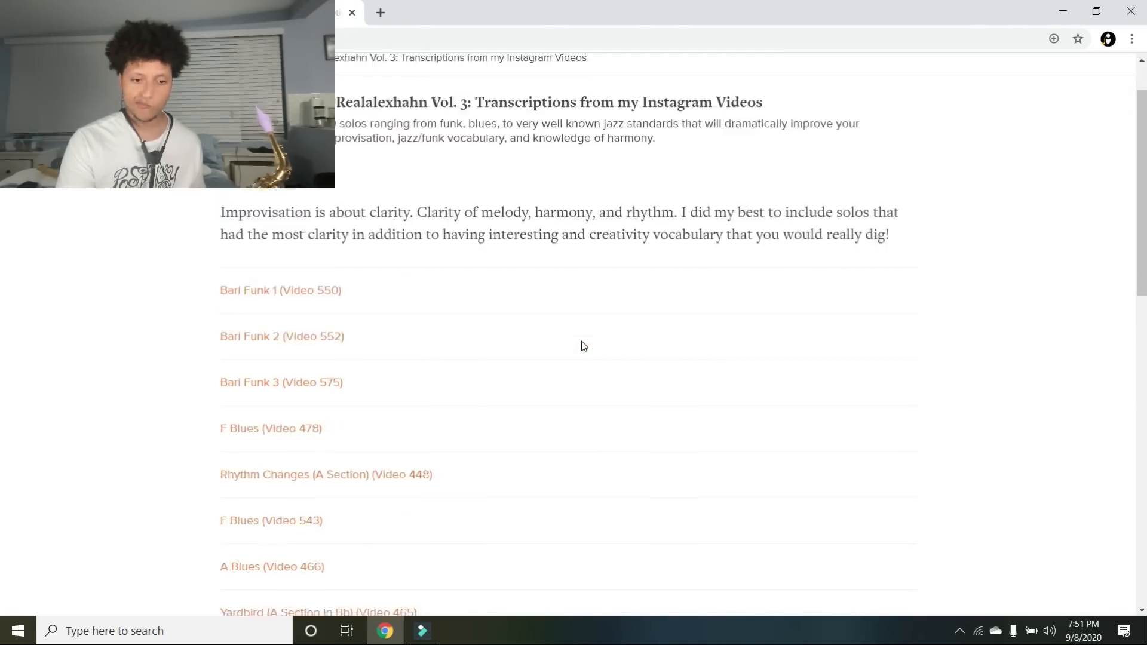
scroll("down", 3)
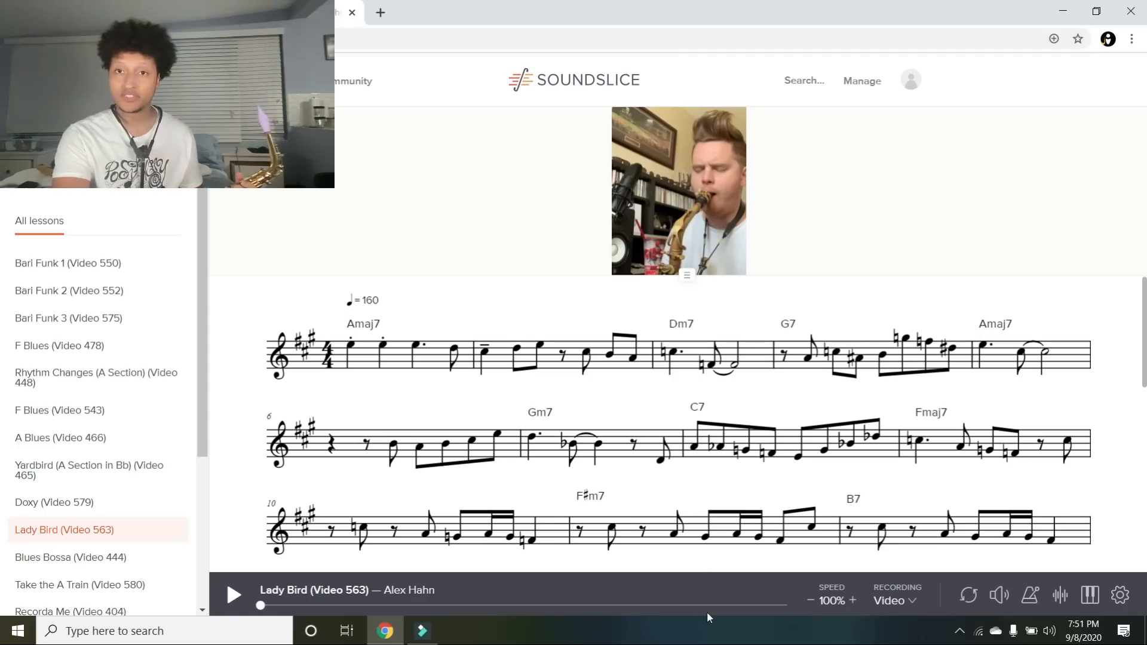
Select the Dm7 measure in Lady Bird, then play and pause the looped measure.
left_click(753, 364)
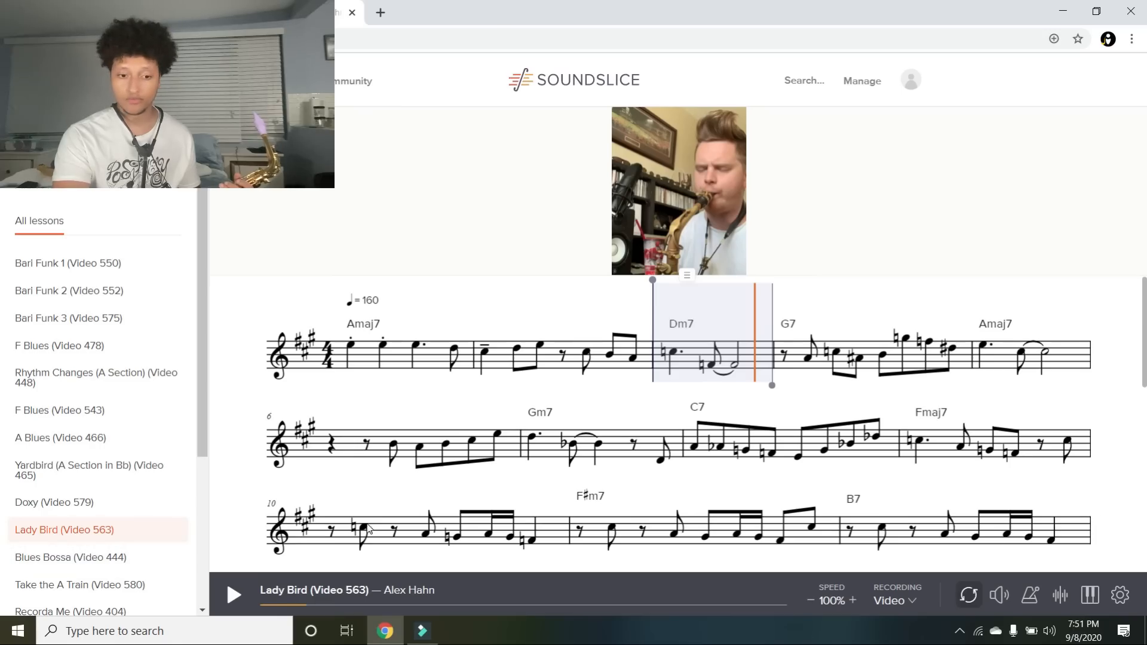
left_click(233, 594)
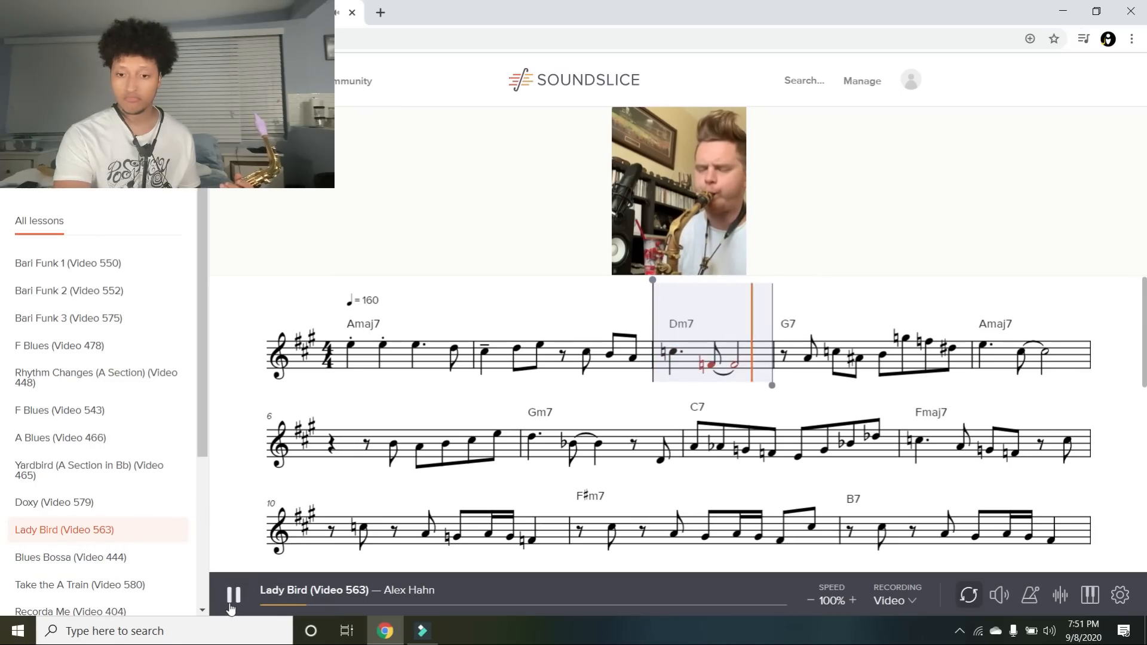
left_click(232, 595)
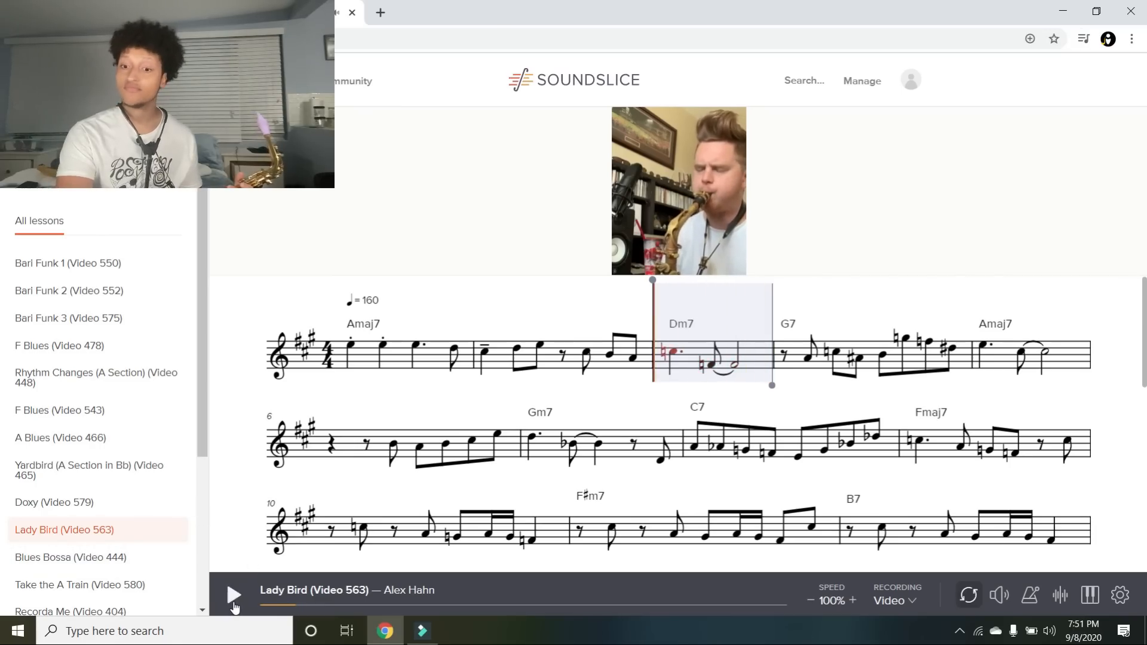